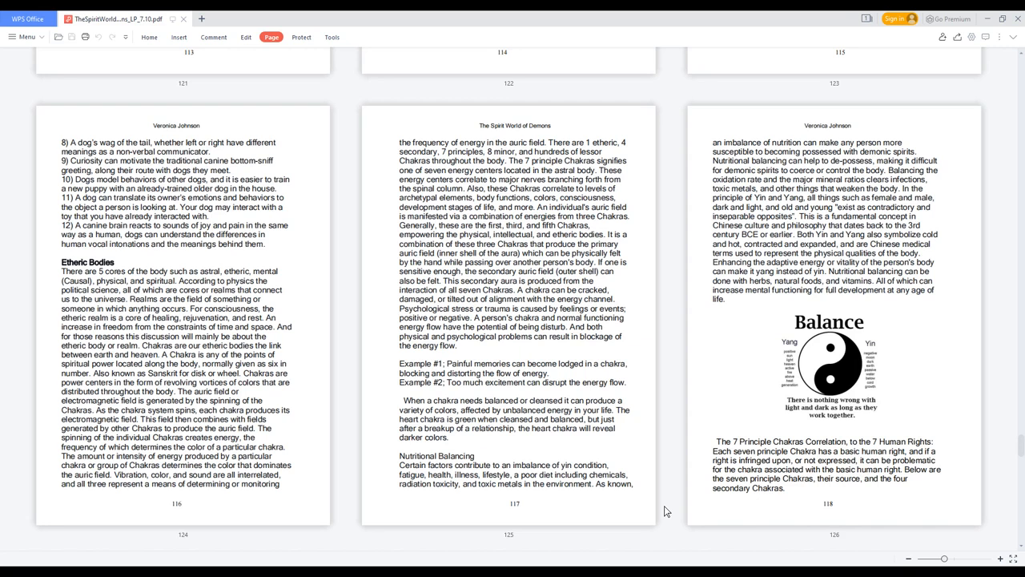
pyautogui.scroll(-3)
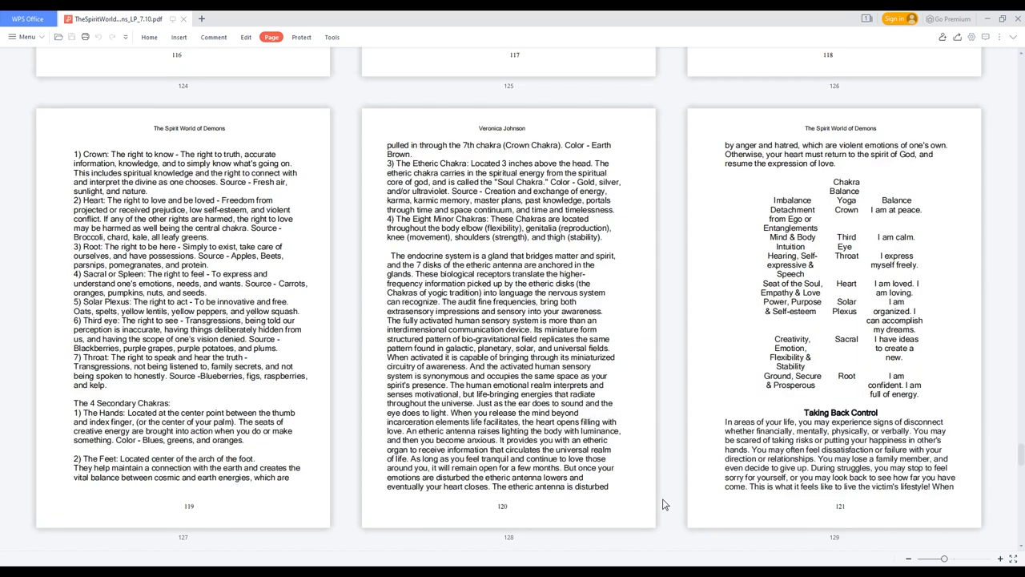